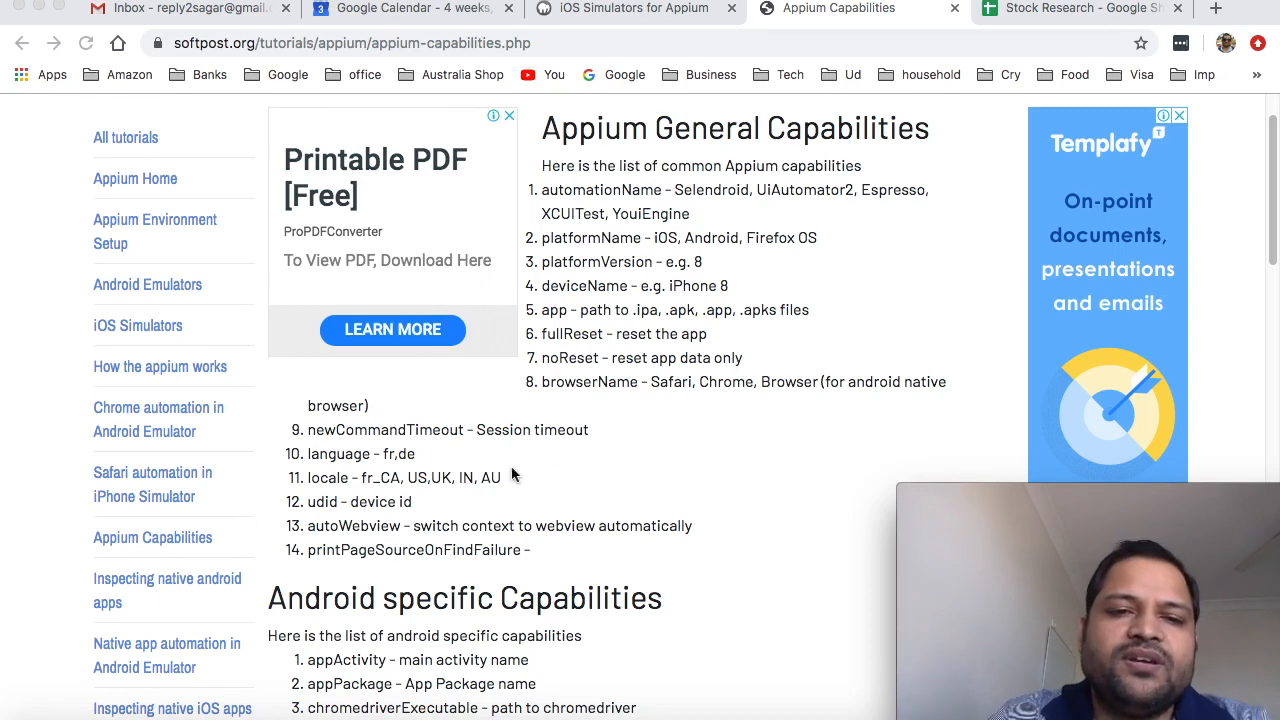
pyautogui.moveTo(560, 430)
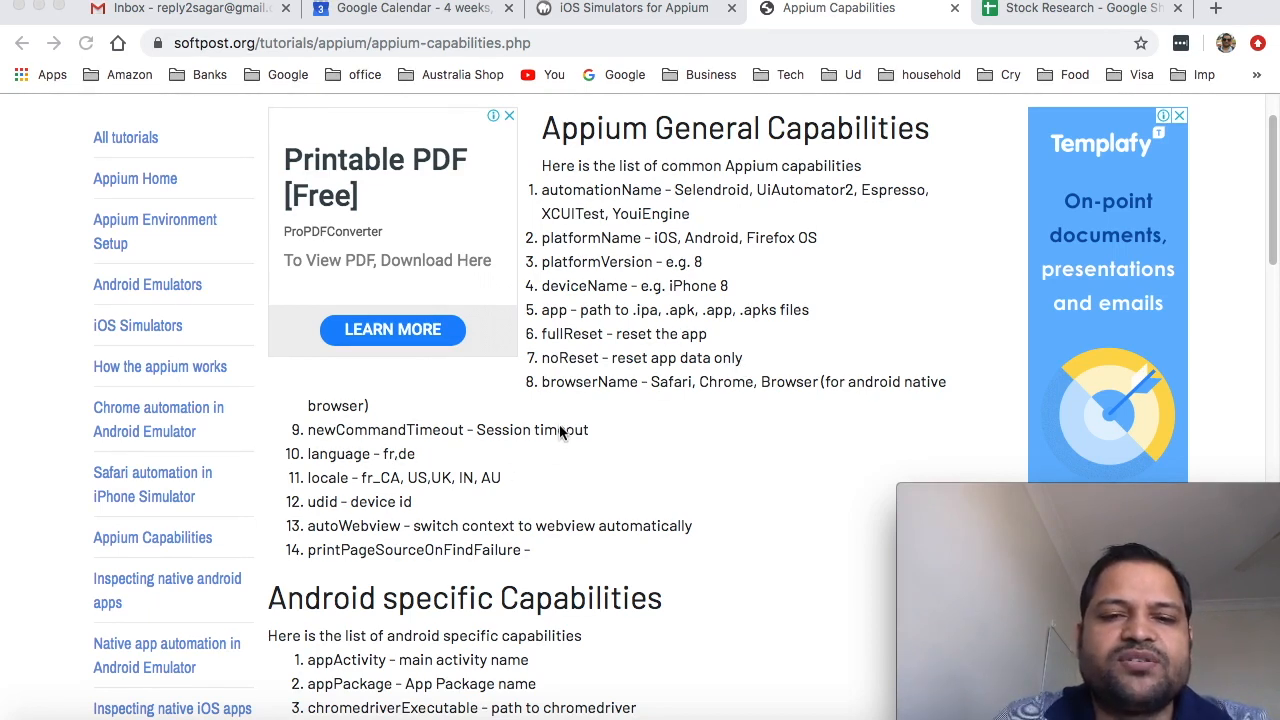
pyautogui.scroll(-3)
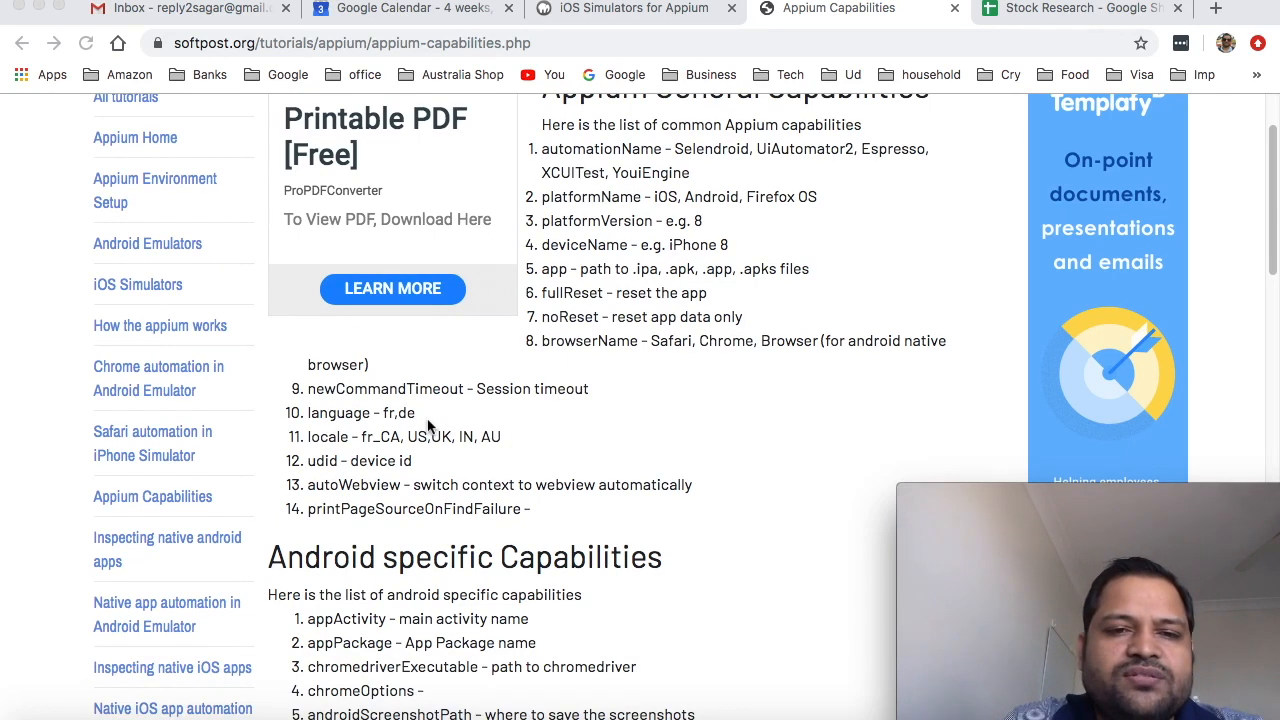
pyautogui.scroll(-3)
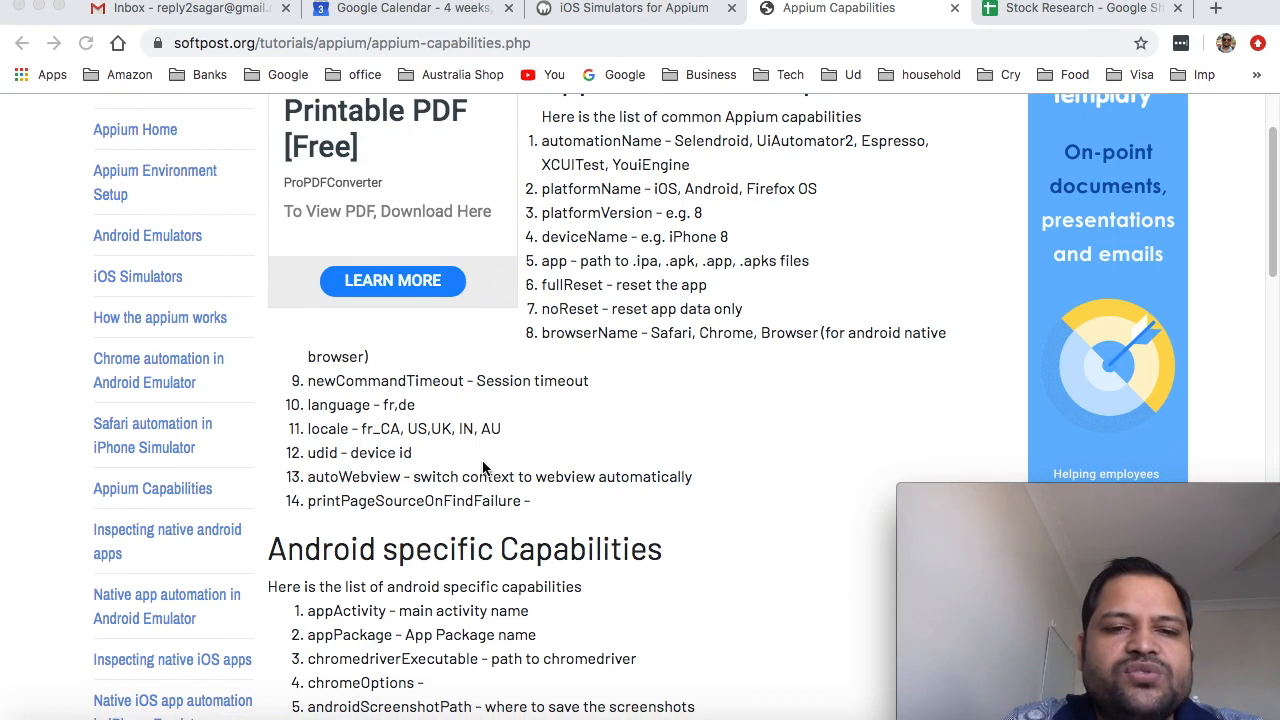
pyautogui.moveTo(410, 463)
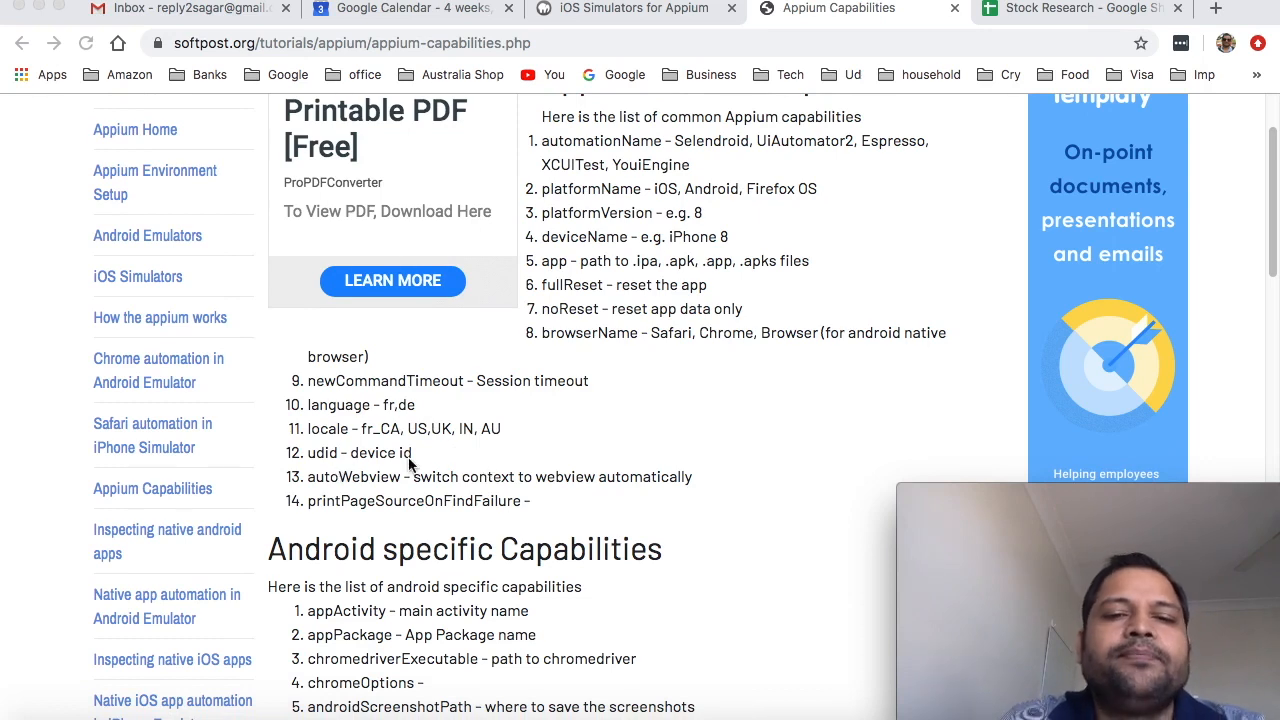
pyautogui.moveTo(360, 460)
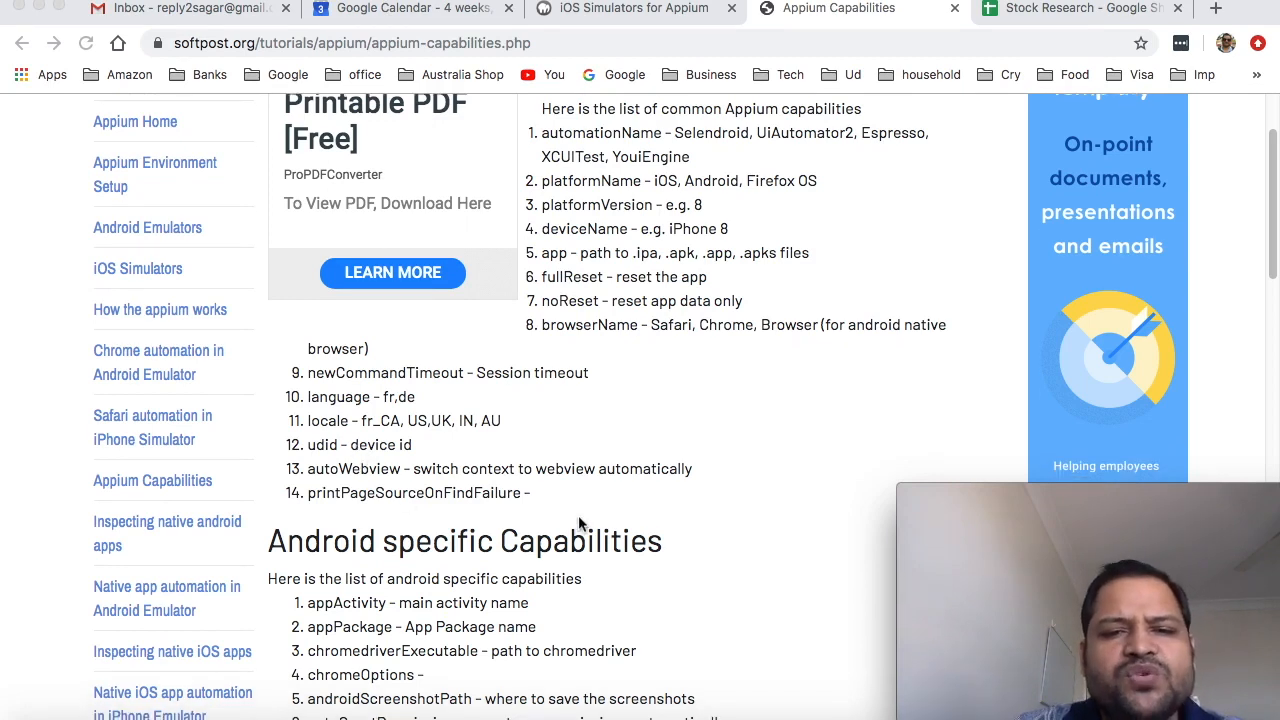
pyautogui.moveTo(370, 495)
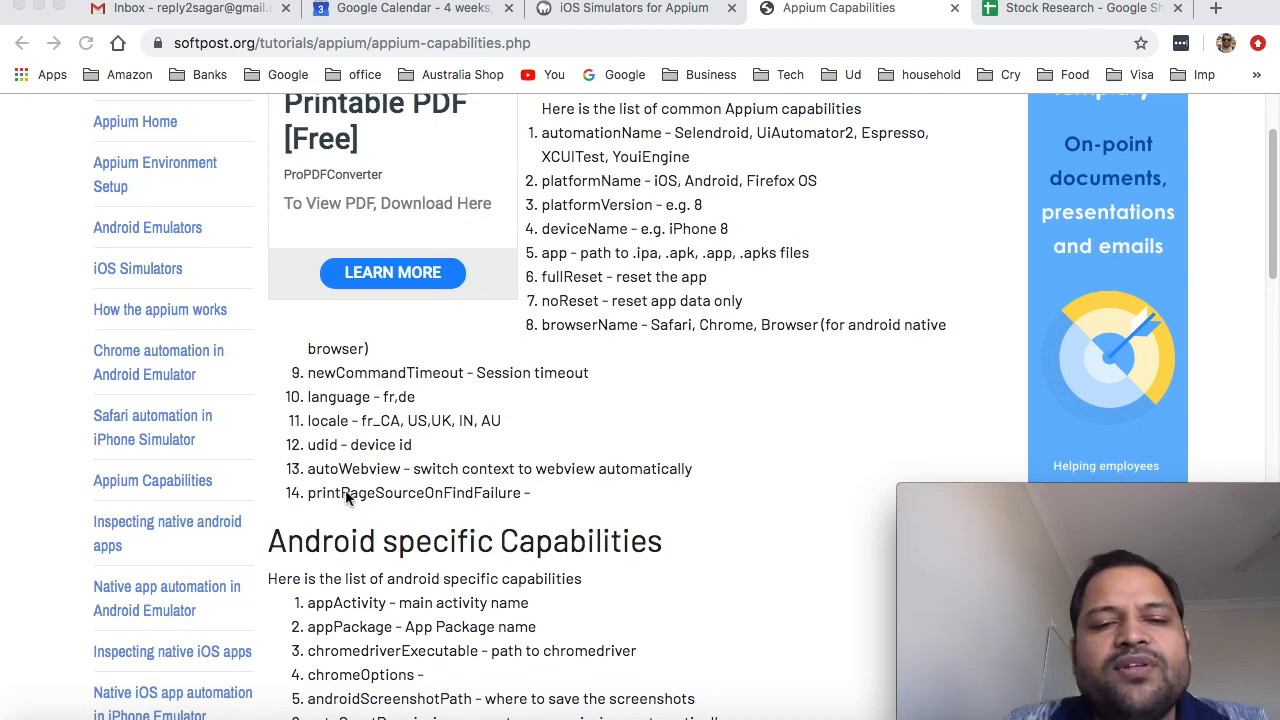
pyautogui.moveTo(383, 508)
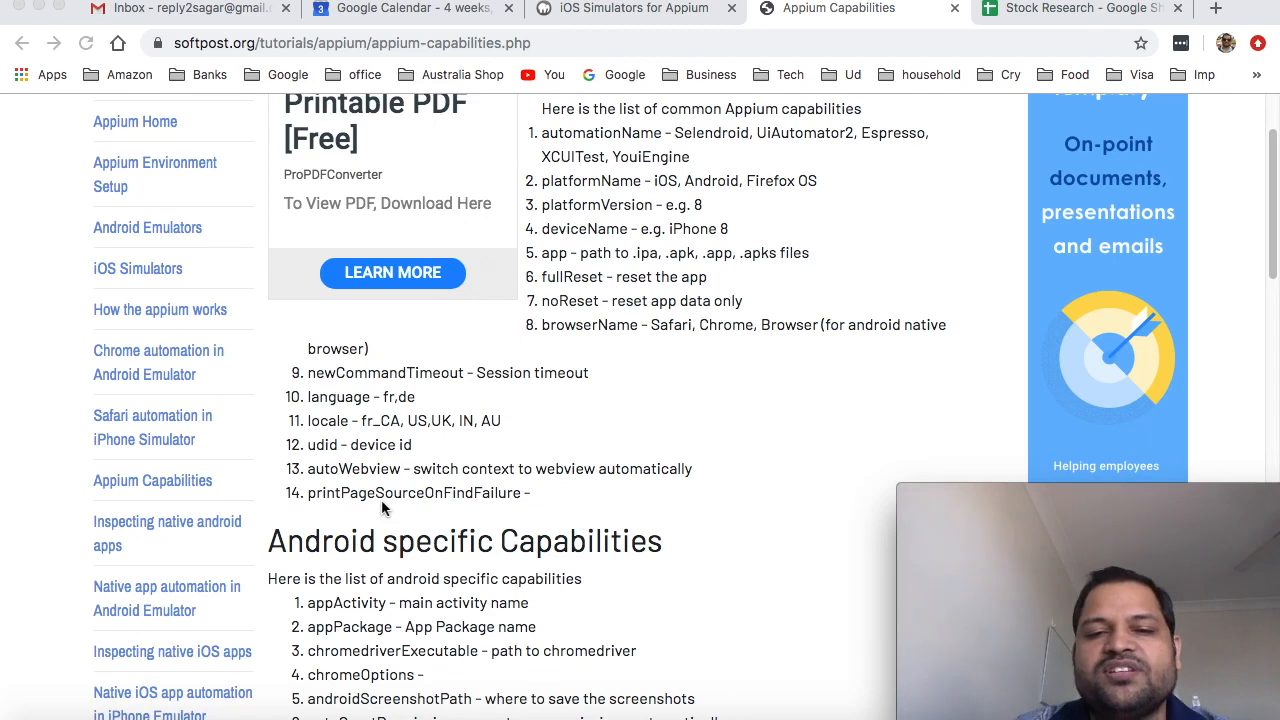
pyautogui.moveTo(530, 488)
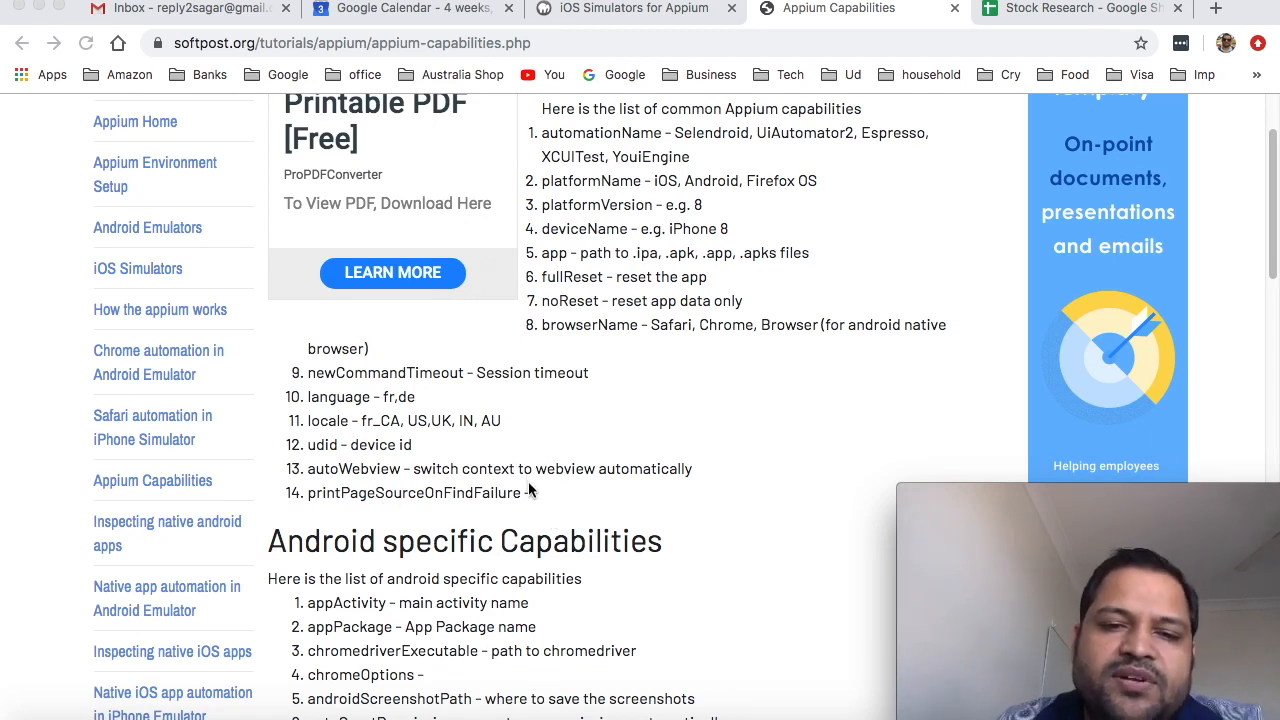
pyautogui.scroll(-3)
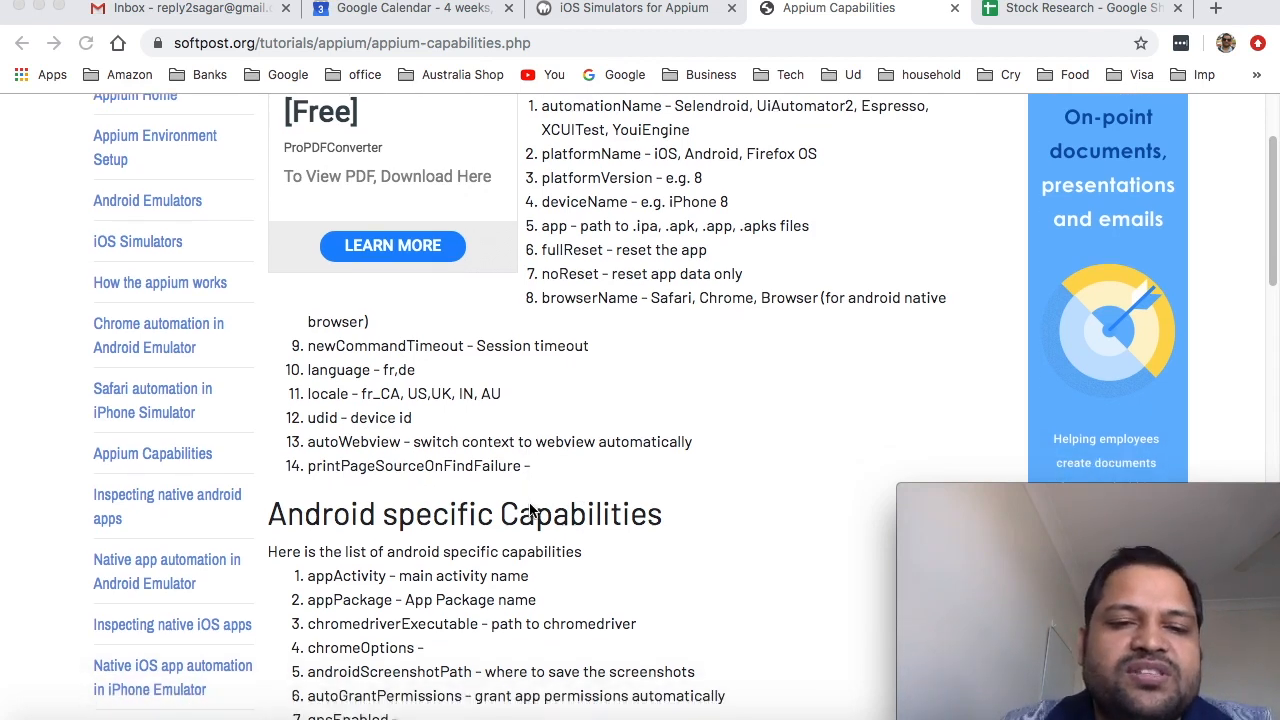
pyautogui.scroll(-3)
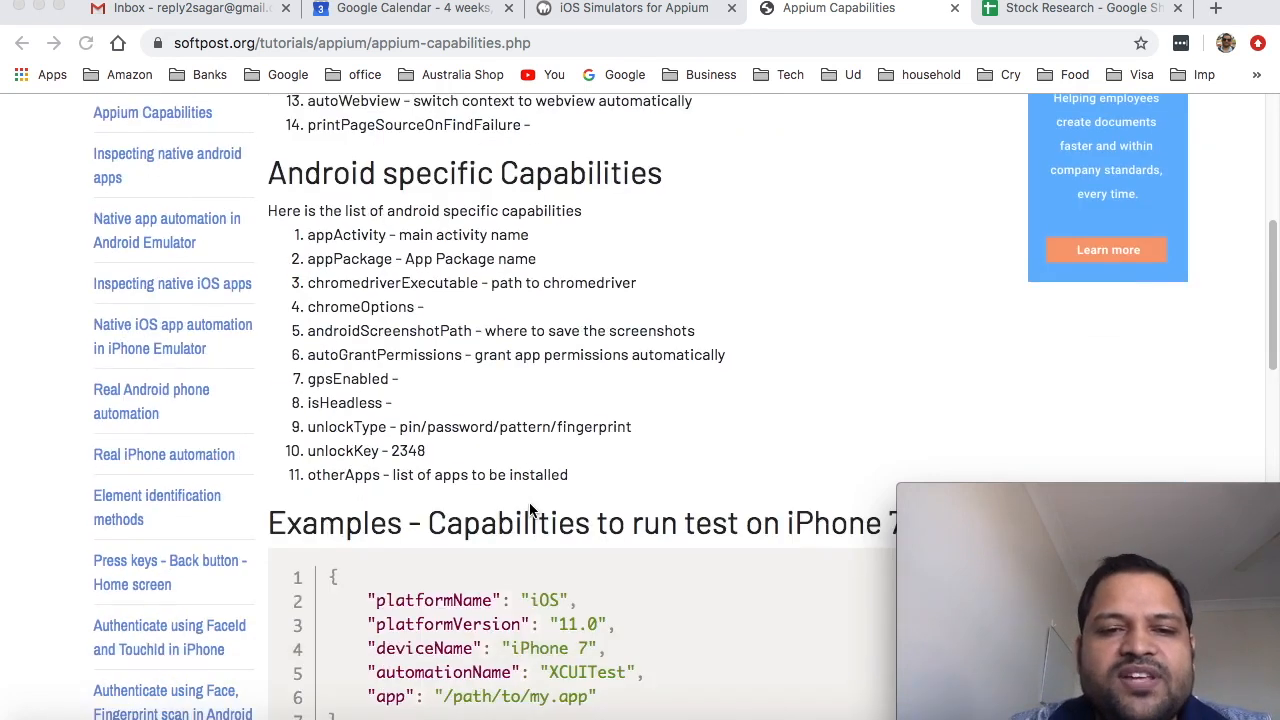
pyautogui.scroll(-3)
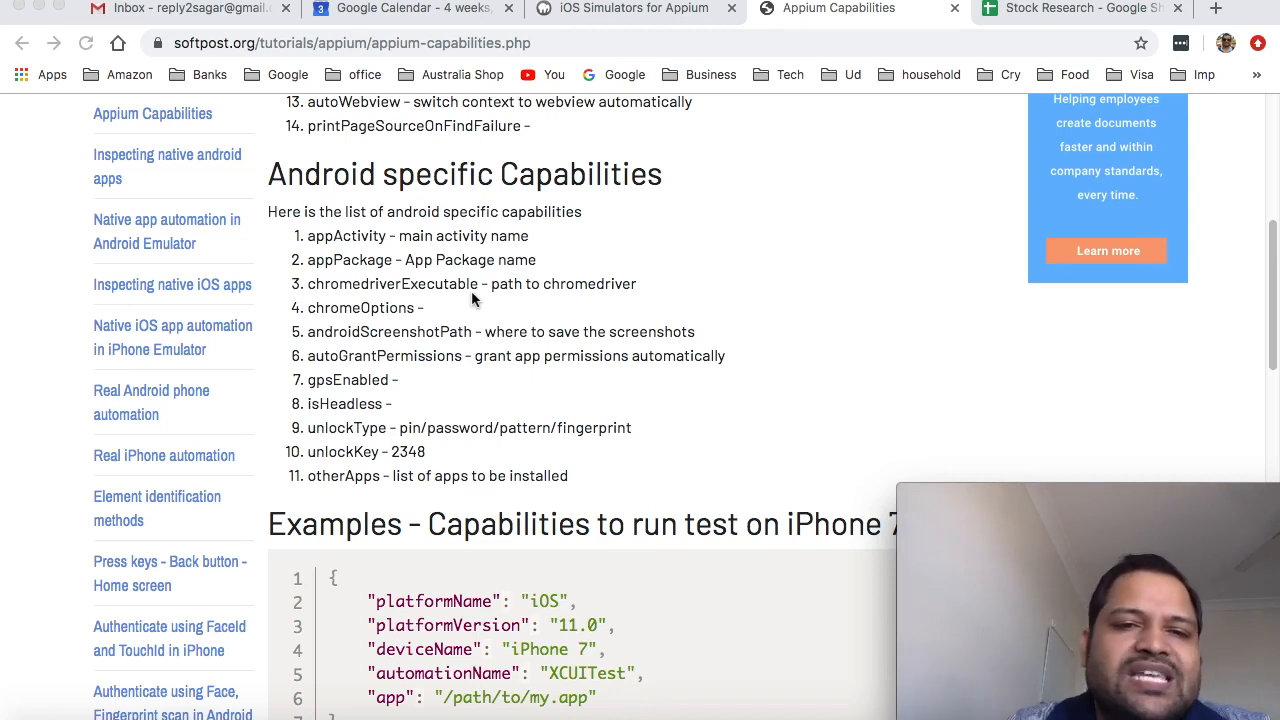
pyautogui.moveTo(455, 289)
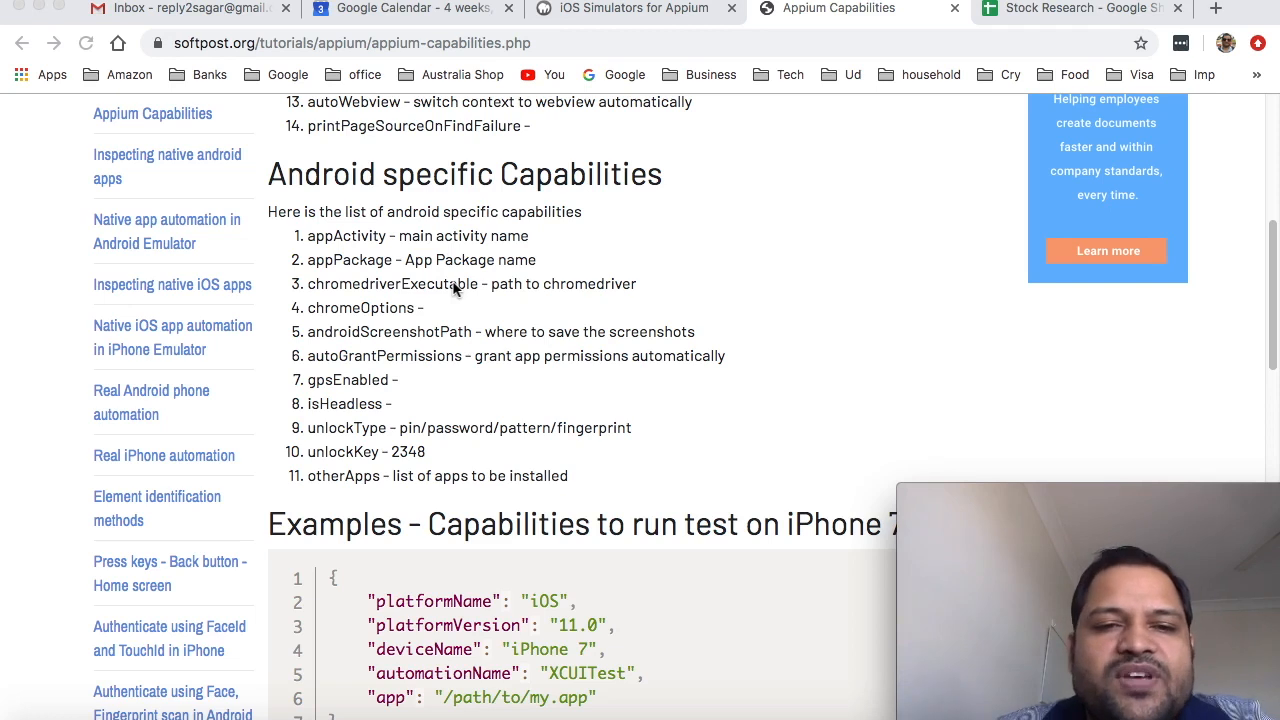
pyautogui.moveTo(449, 294)
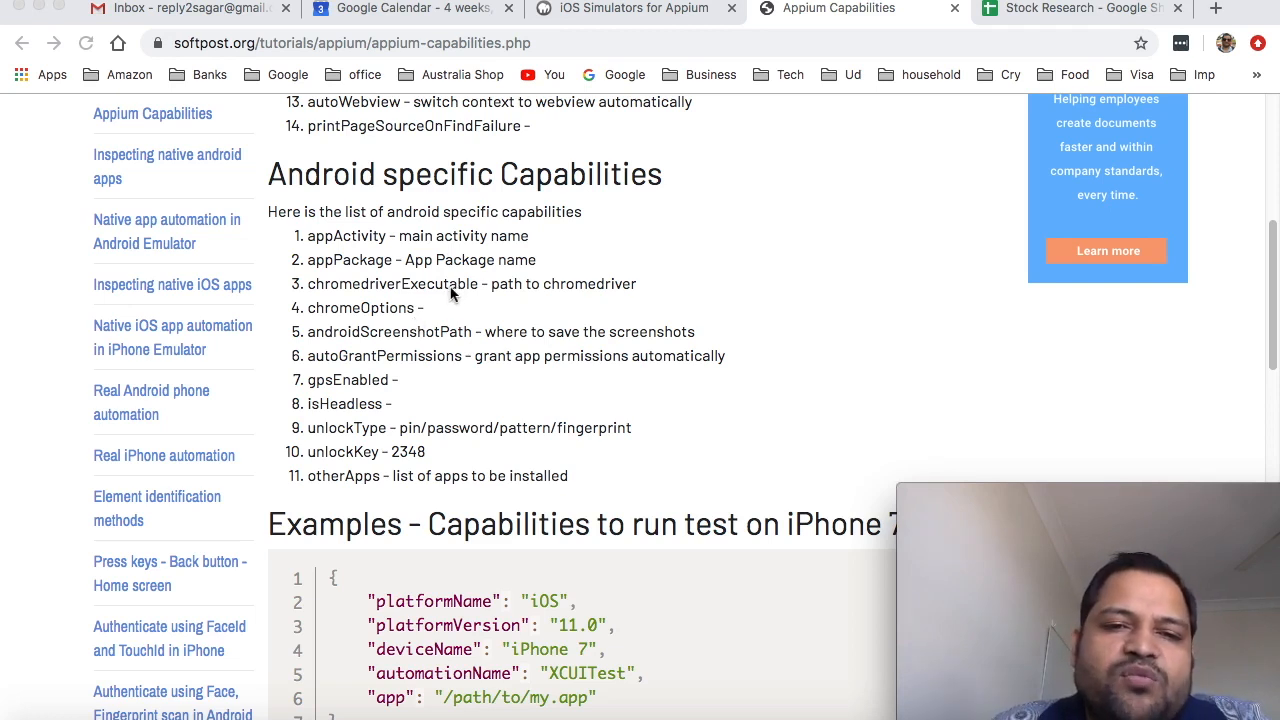
pyautogui.moveTo(464, 275)
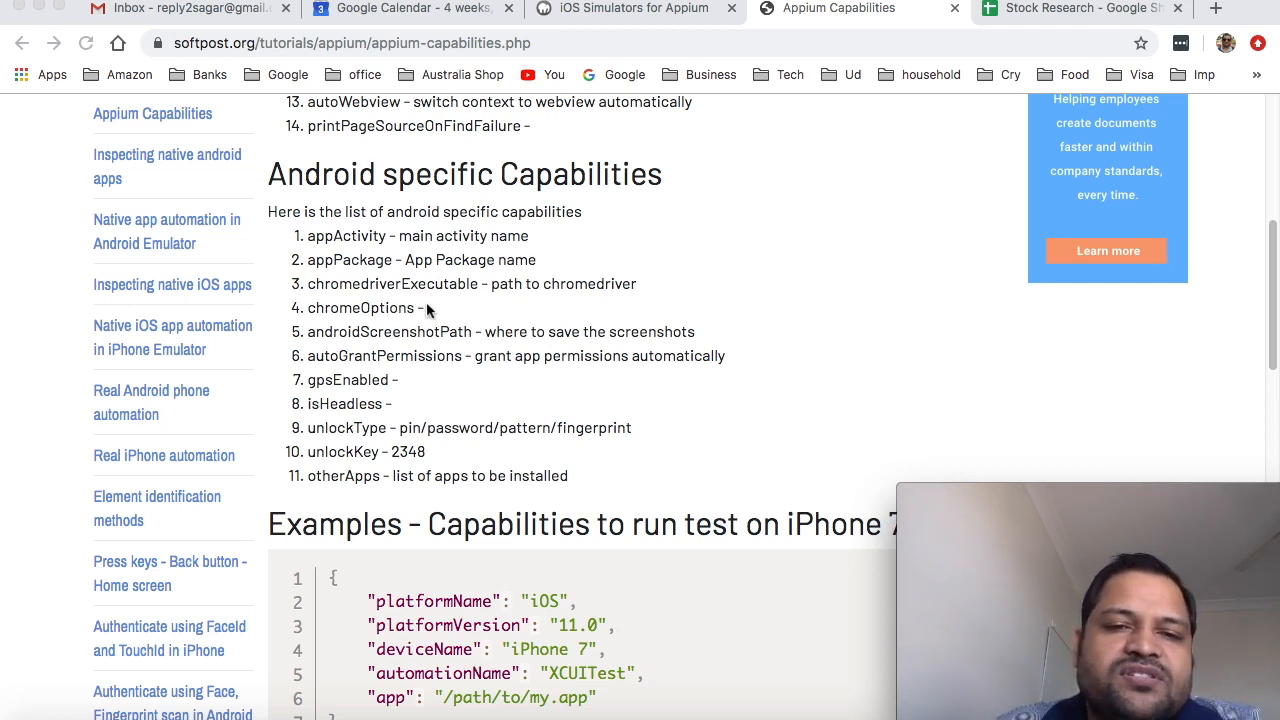
pyautogui.moveTo(498, 316)
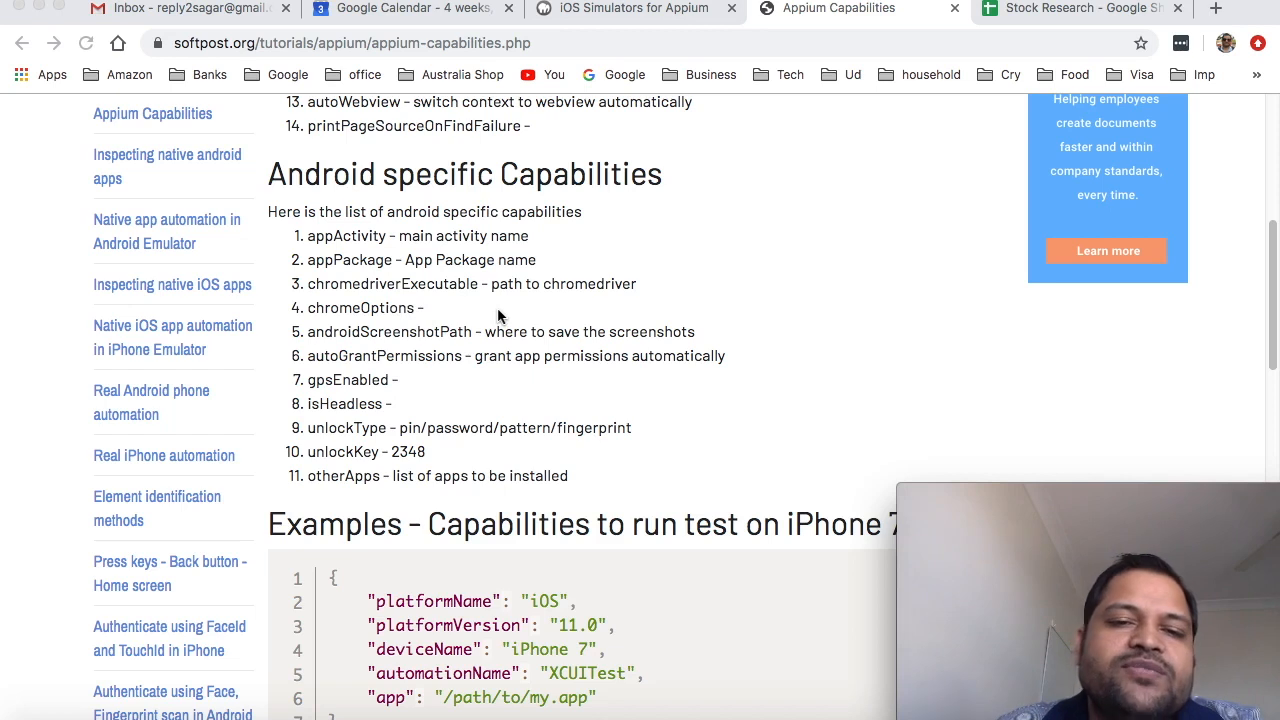
pyautogui.moveTo(468, 332)
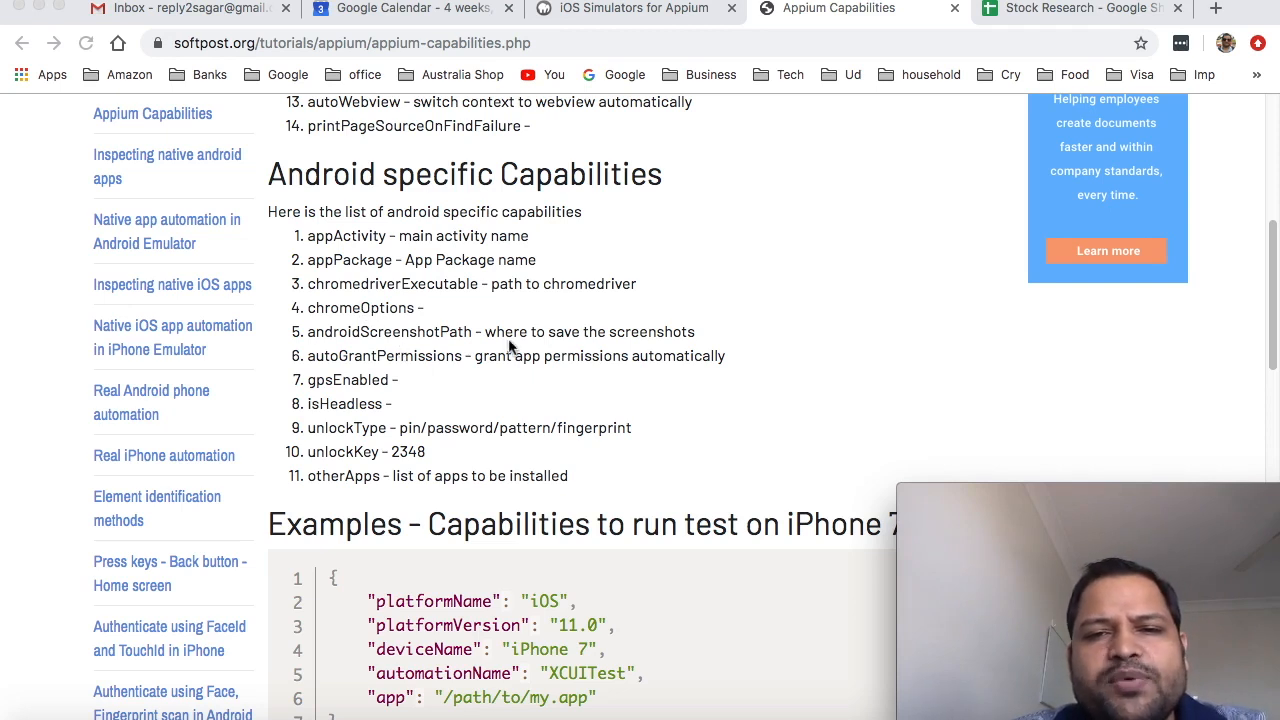
pyautogui.moveTo(539, 369)
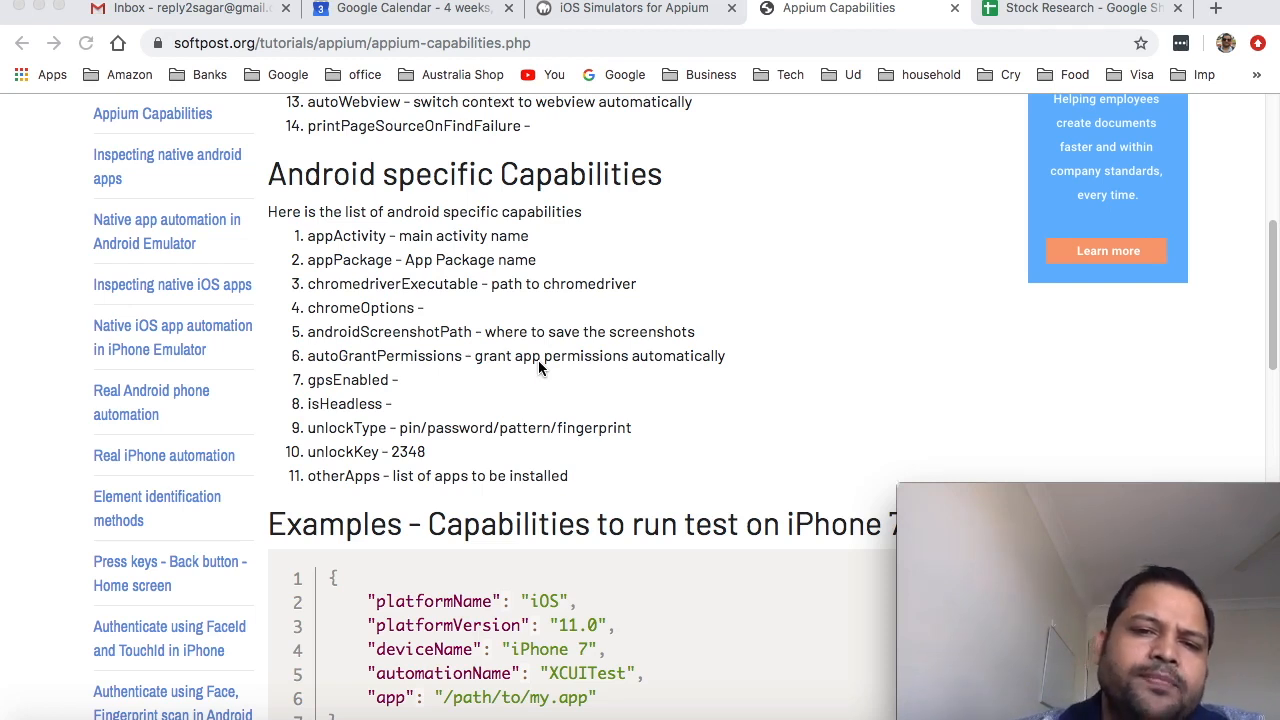
pyautogui.moveTo(583, 434)
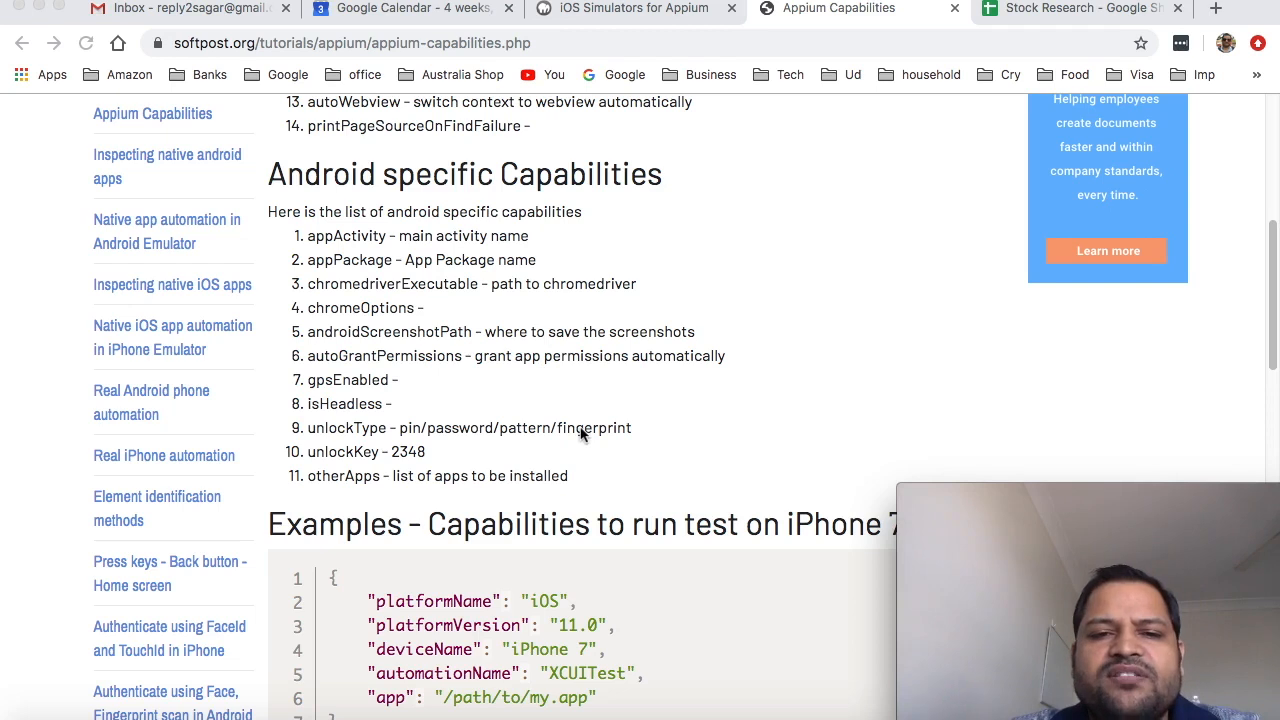
pyautogui.moveTo(470, 448)
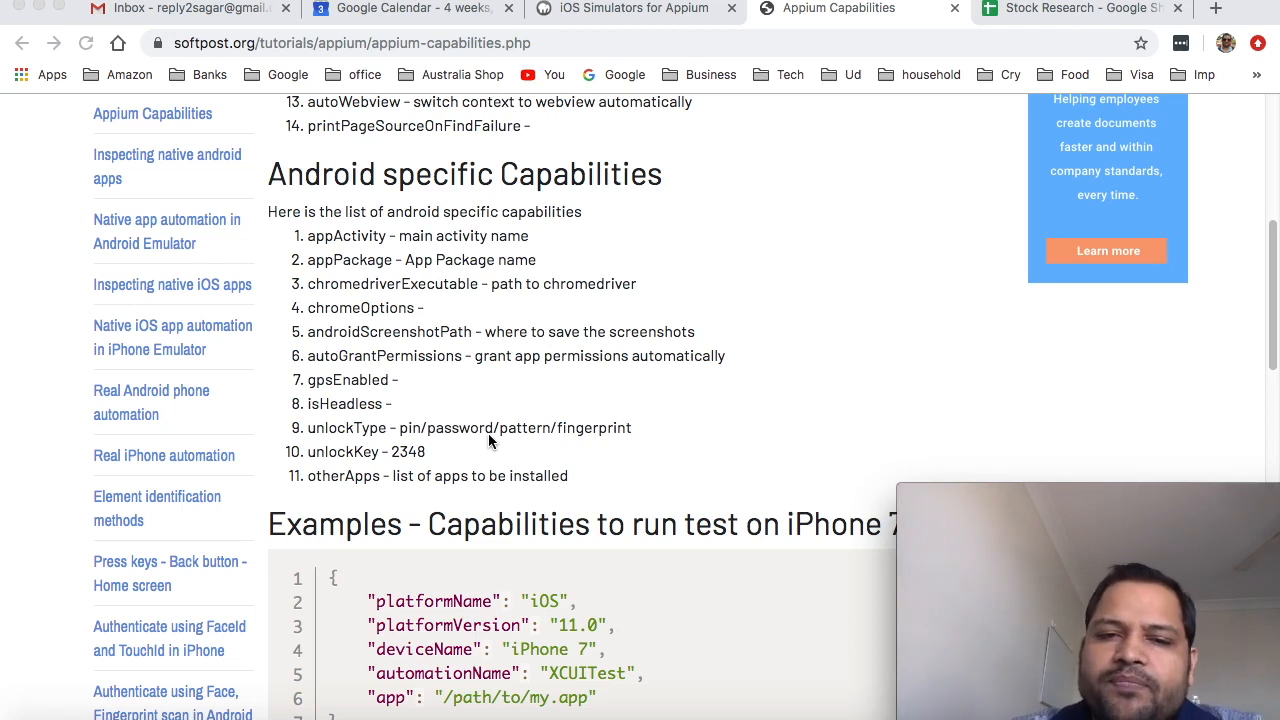
pyautogui.scroll(-3)
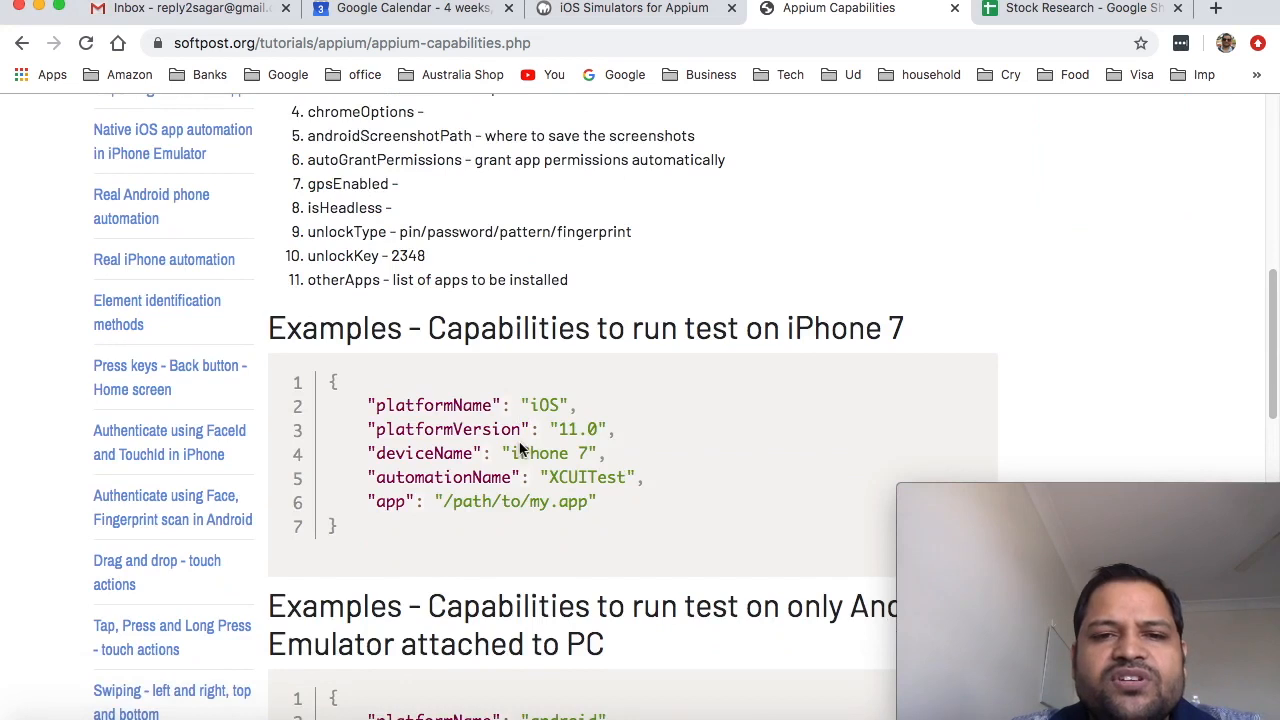
pyautogui.scroll(-3)
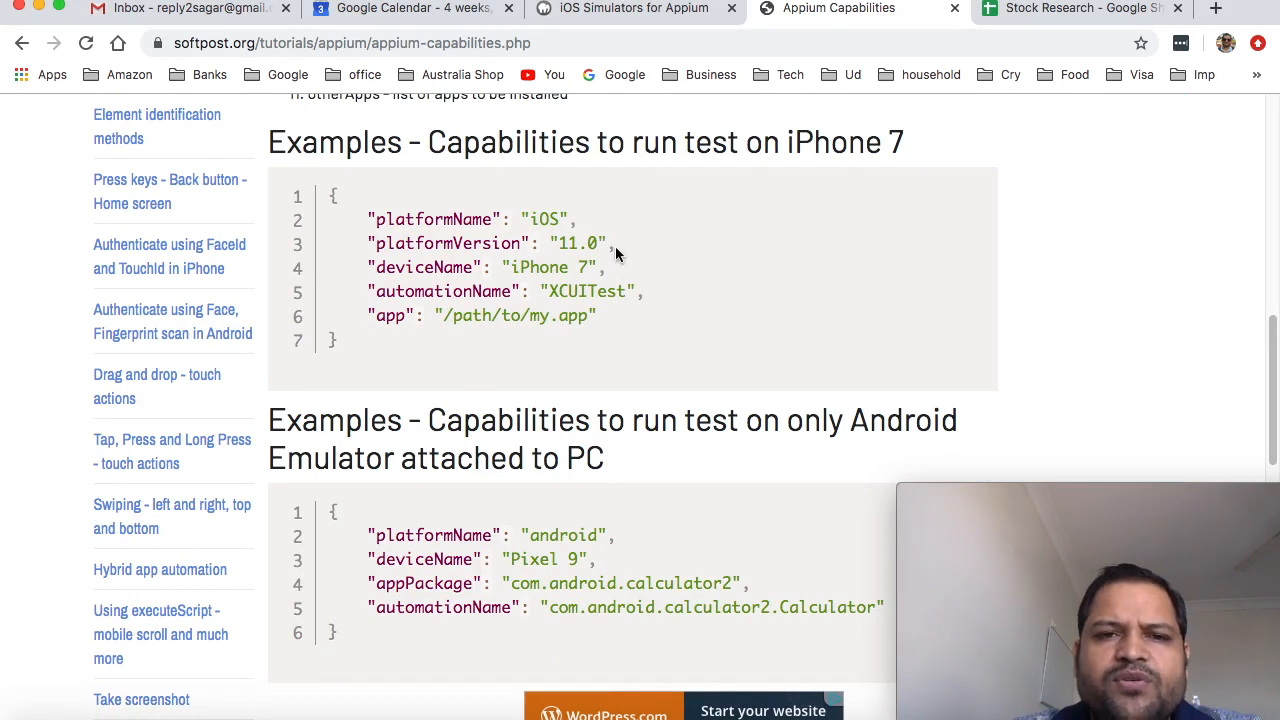
pyautogui.moveTo(612, 335)
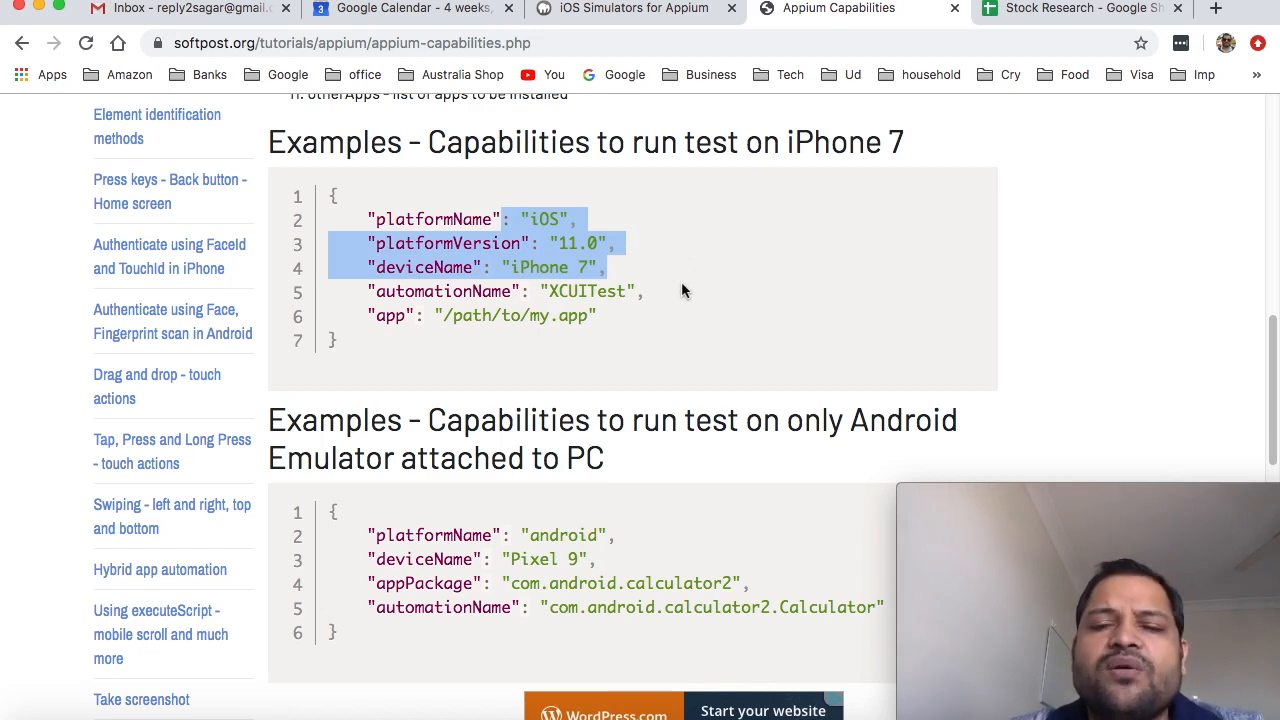
pyautogui.scroll(-3)
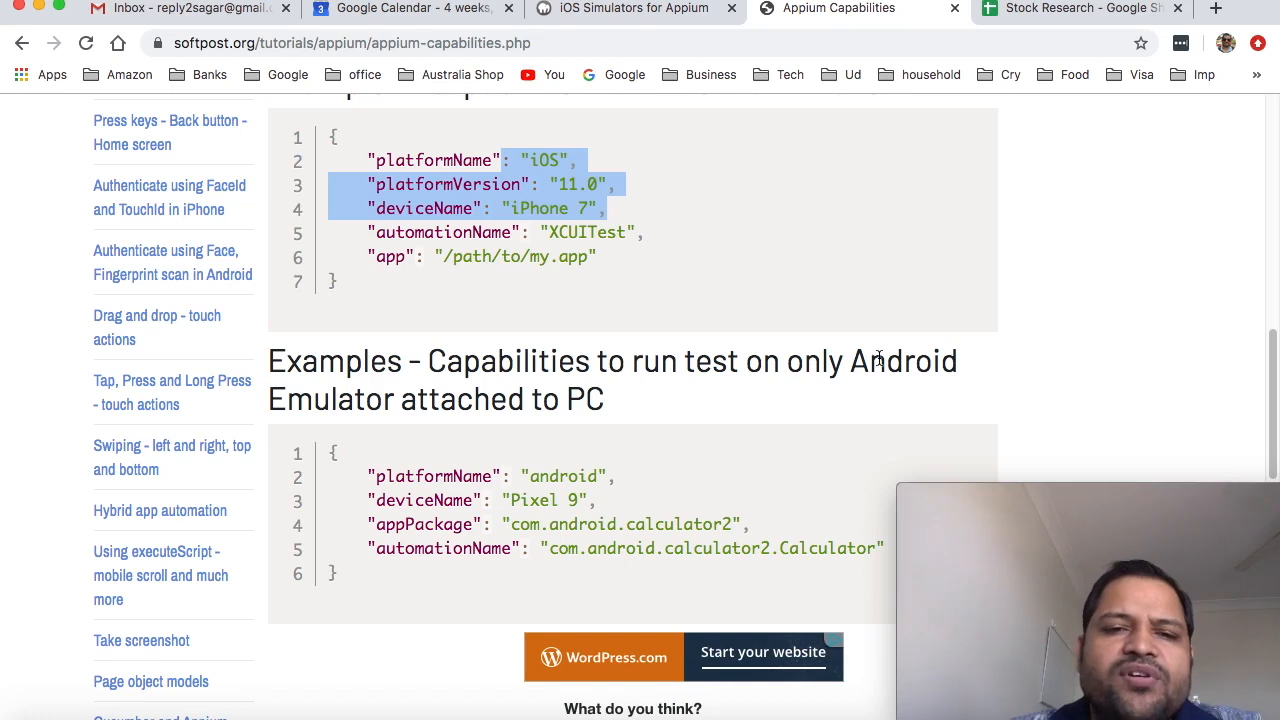
pyautogui.scroll(-3)
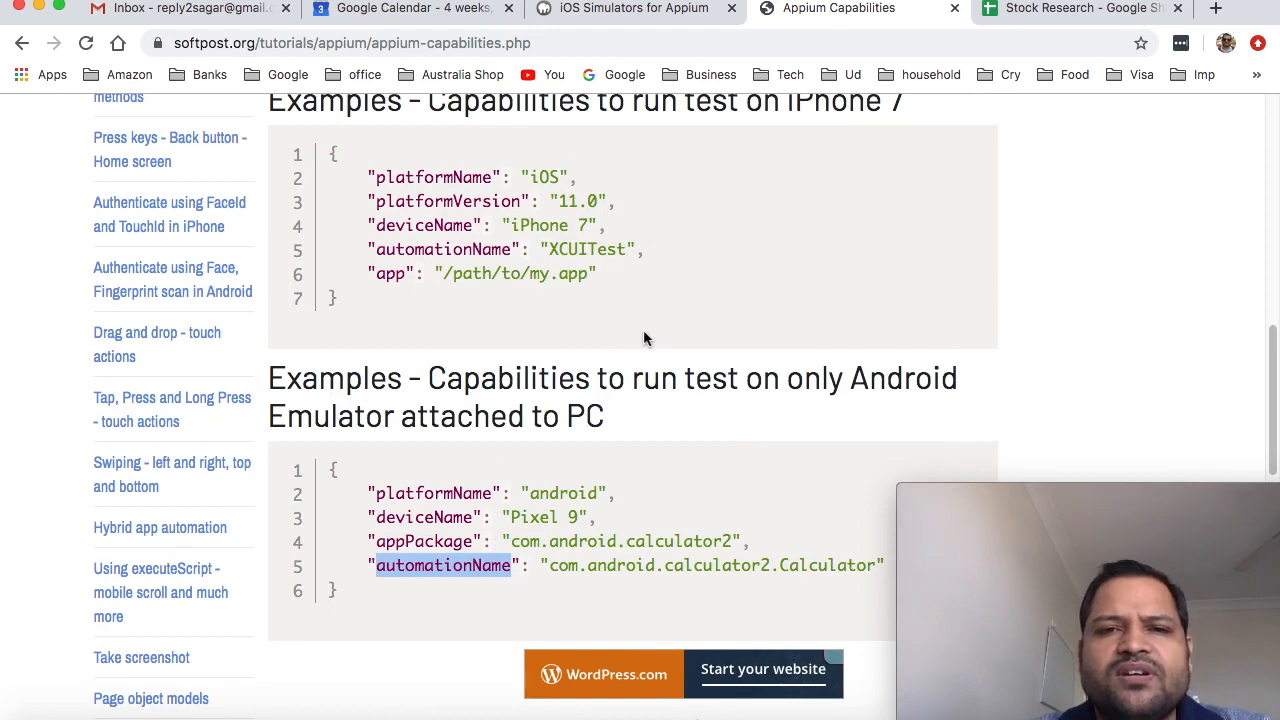
pyautogui.scroll(3)
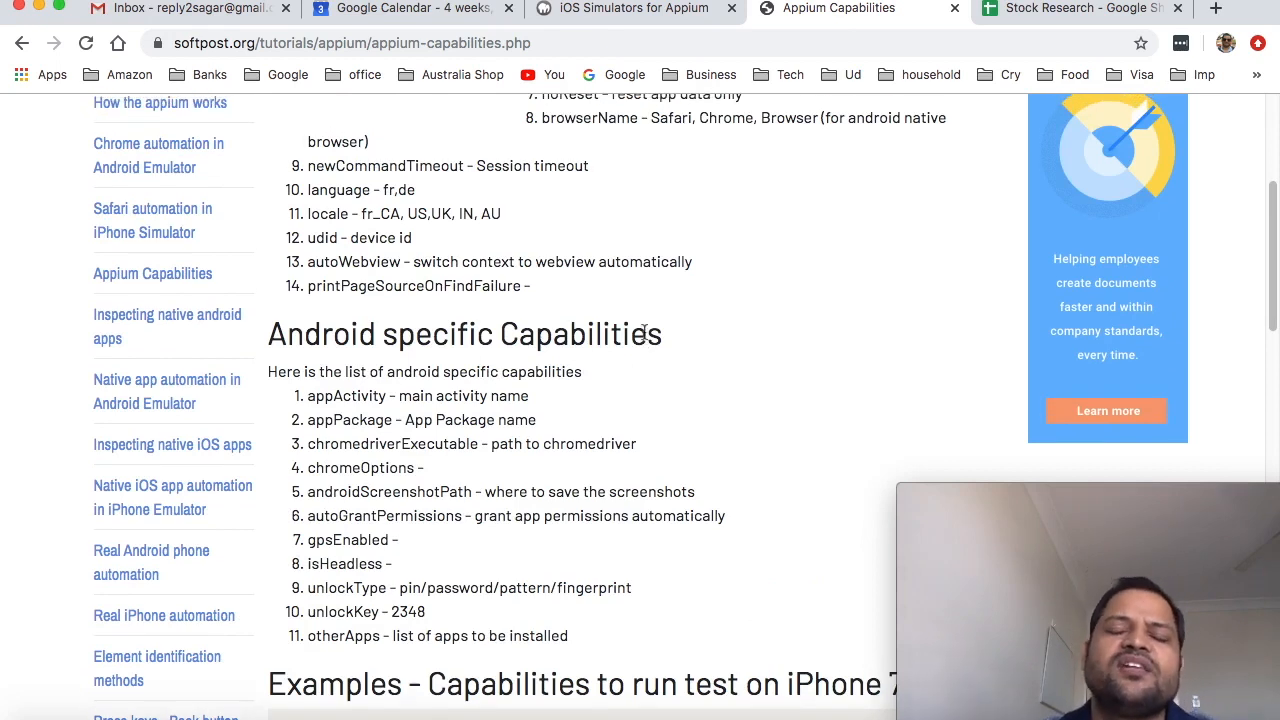
pyautogui.moveTo(8, 347)
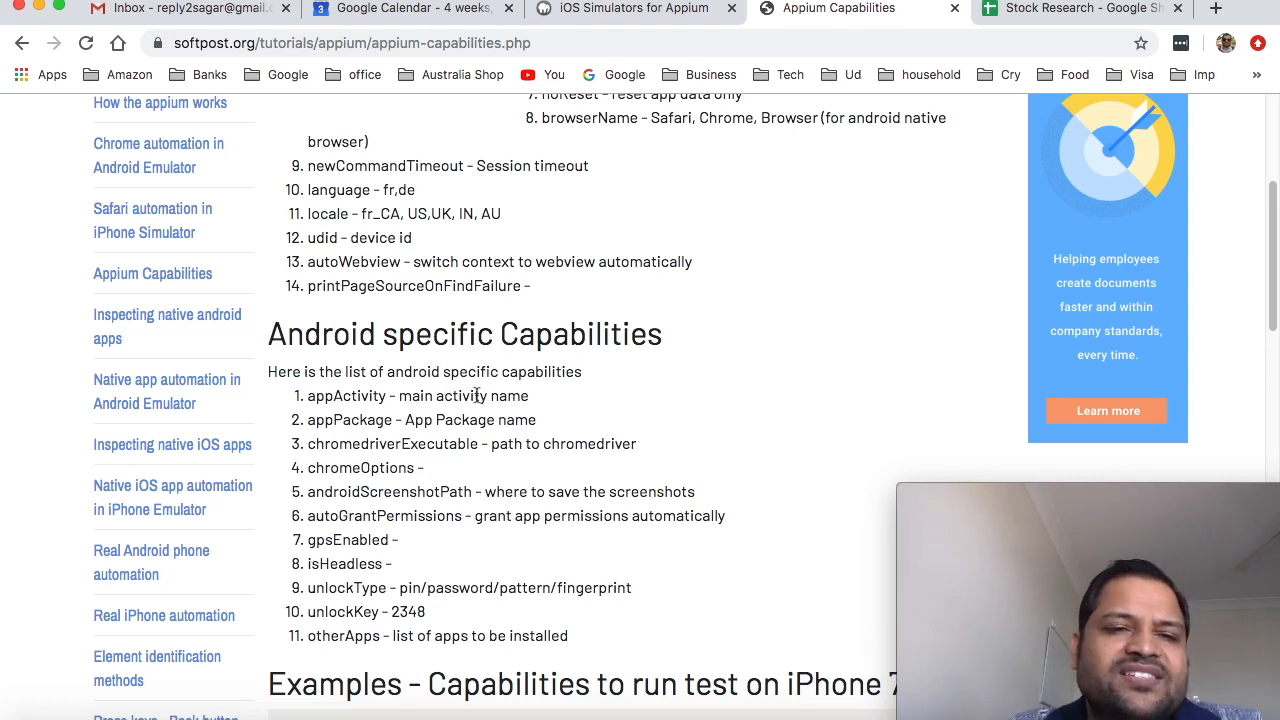
pyautogui.moveTo(406, 308)
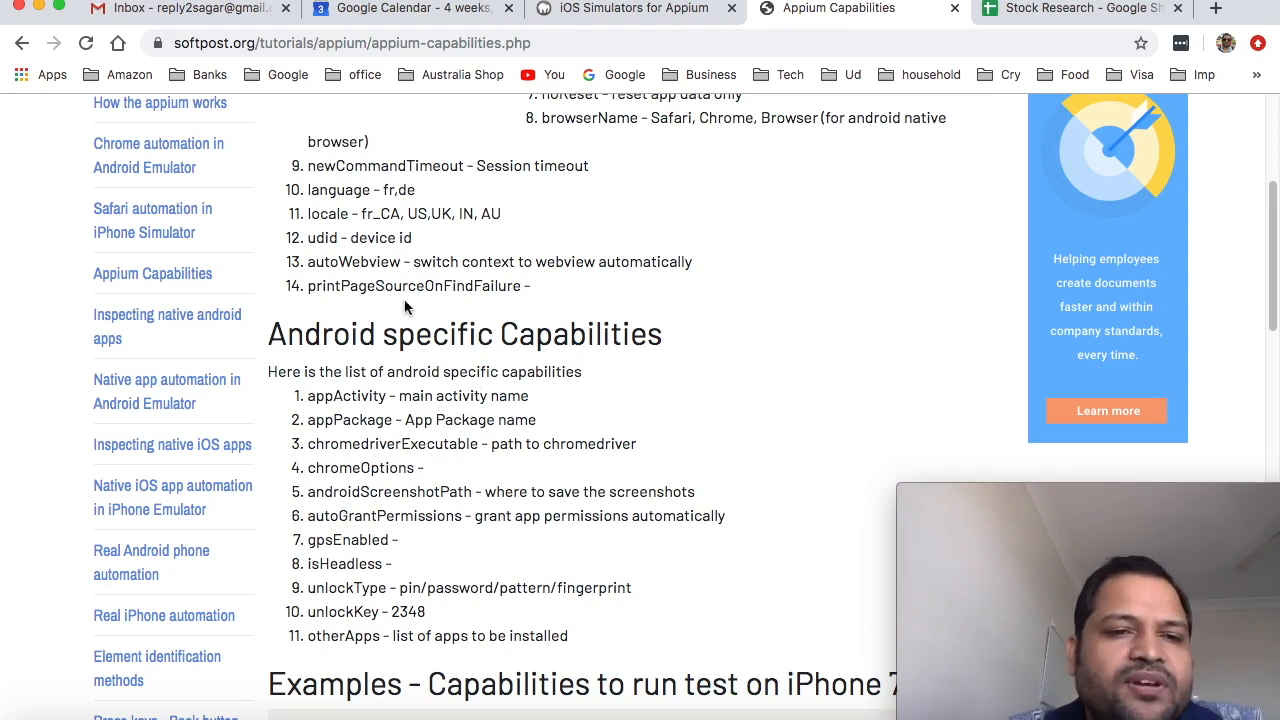
pyautogui.moveTo(210, 430)
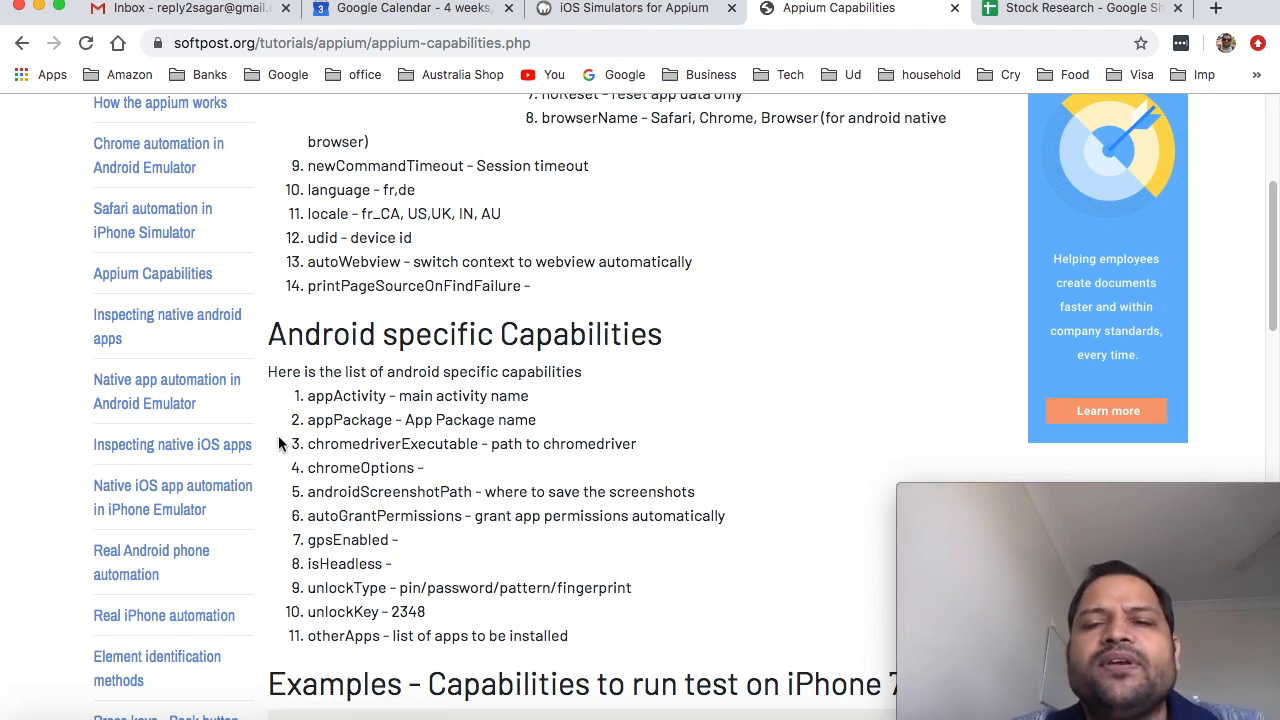
pyautogui.moveTo(660, 434)
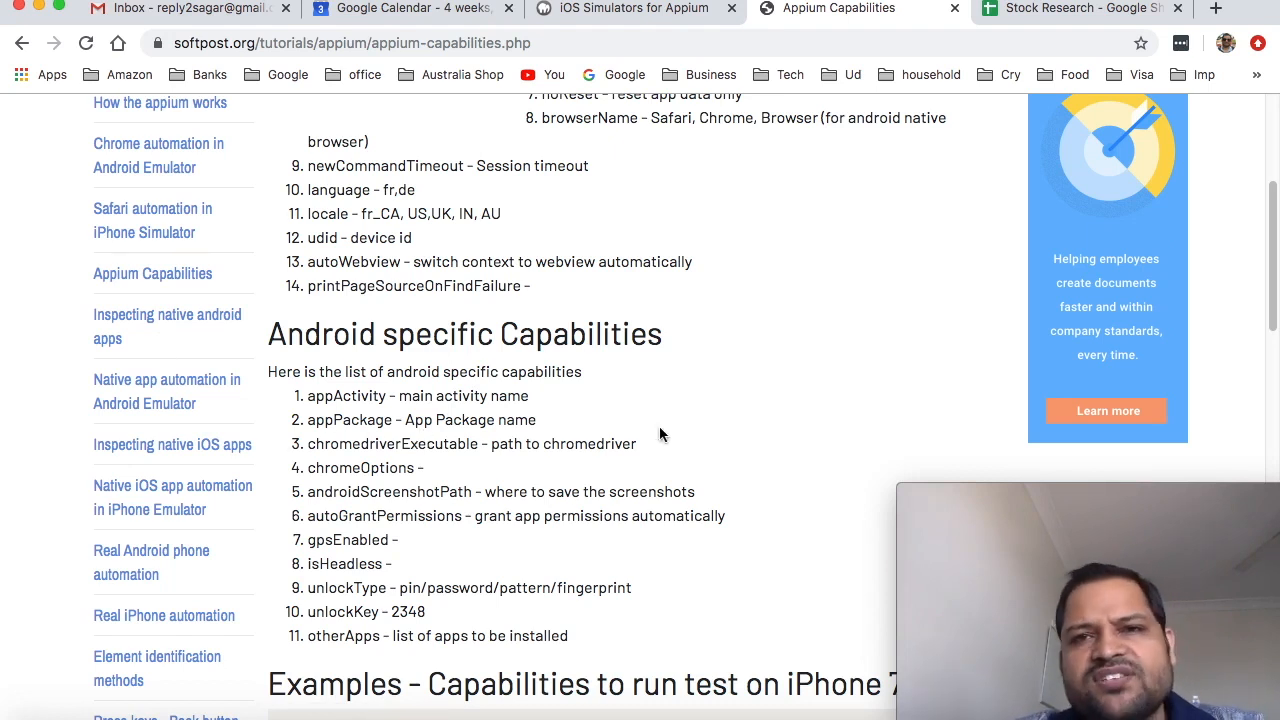